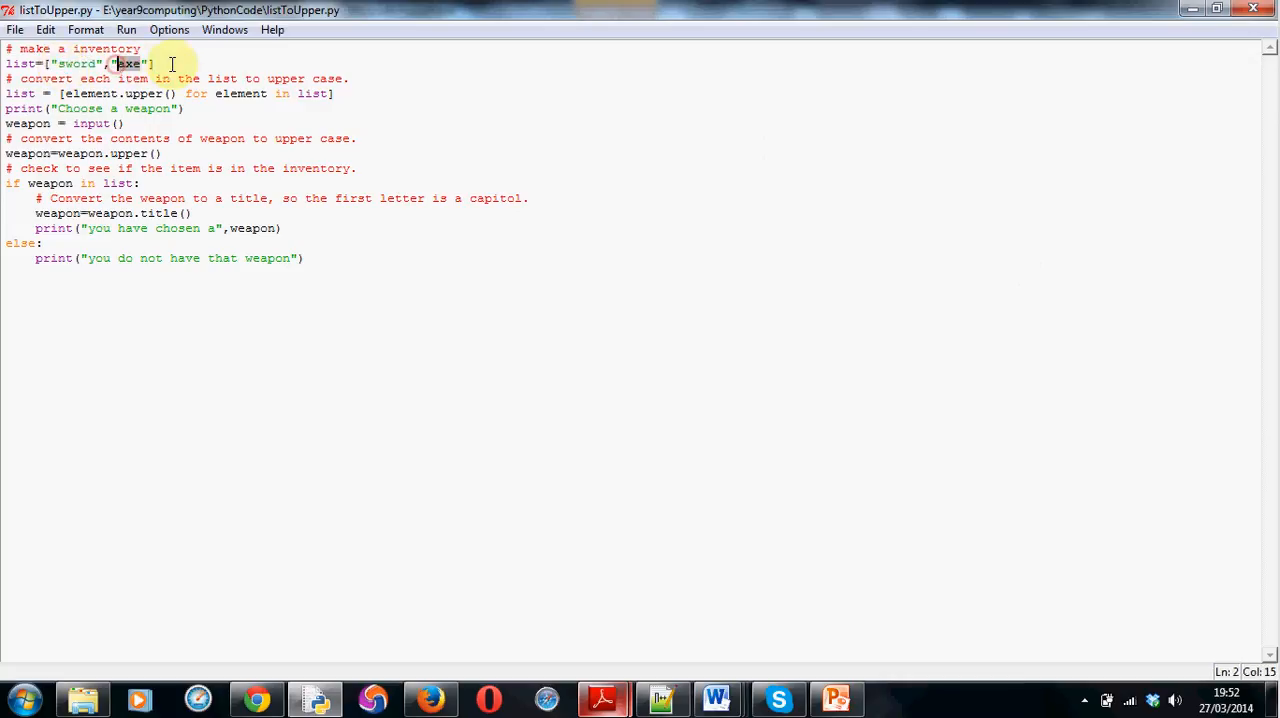
# Run listToUpper.py via Run Module and enter AXE, printing 'you have chosen a Axe'.
pyautogui.click(126, 29)
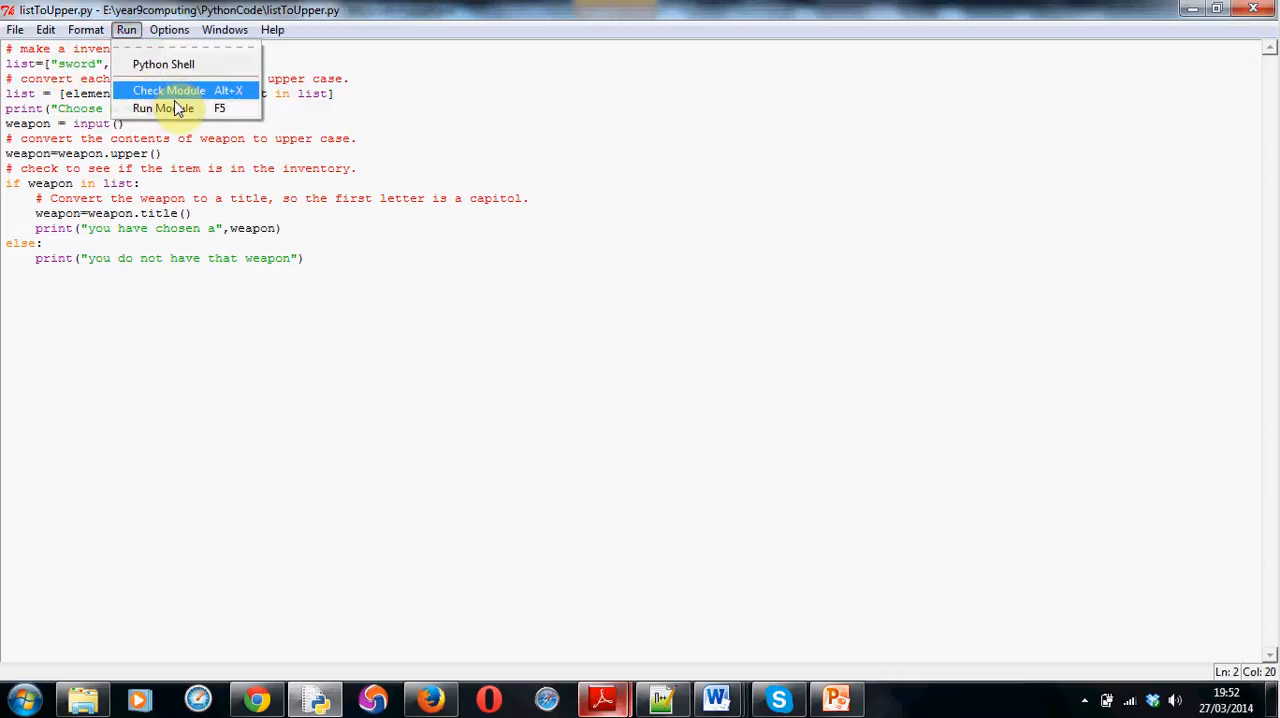
pyautogui.click(164, 108)
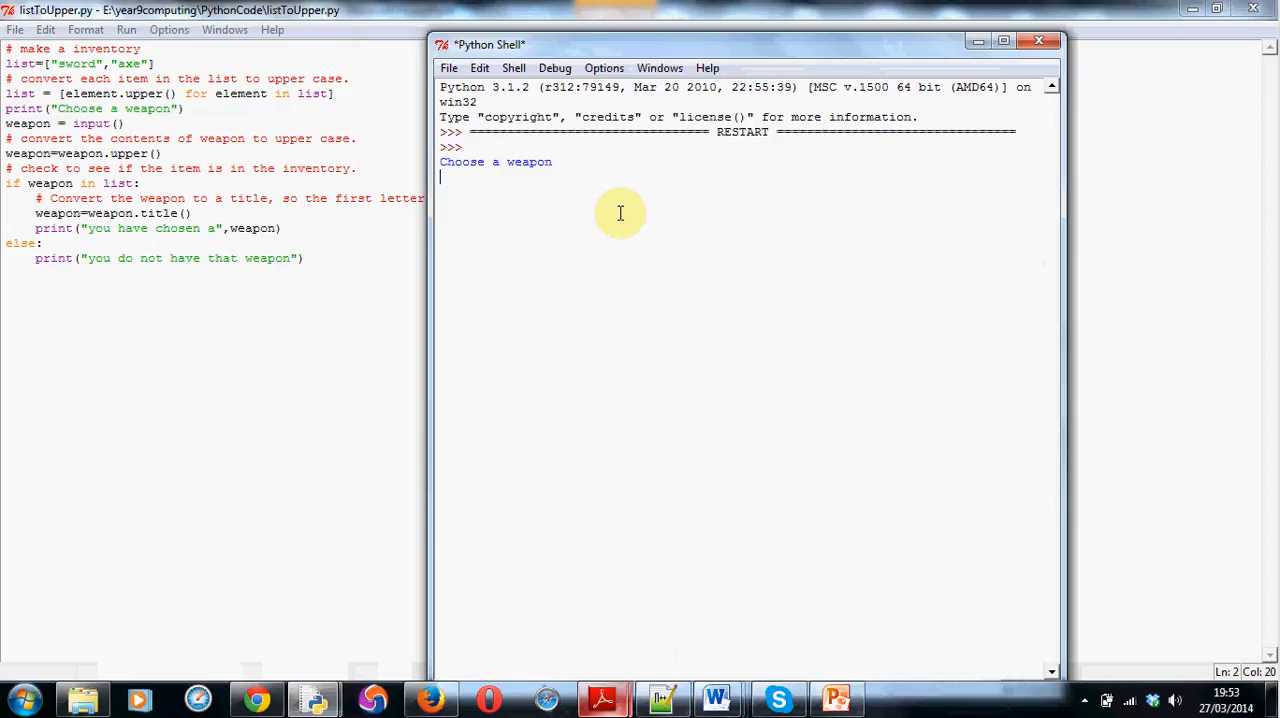
pyautogui.write('AXE')
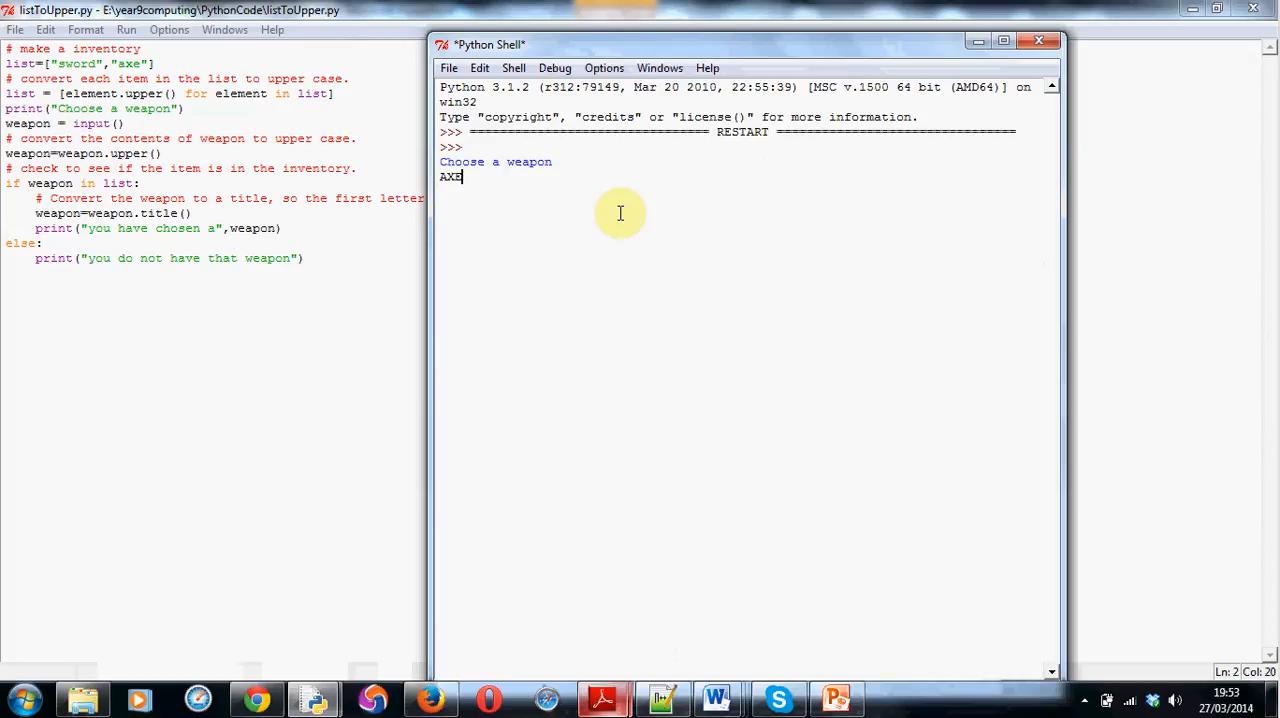
pyautogui.press('enter')
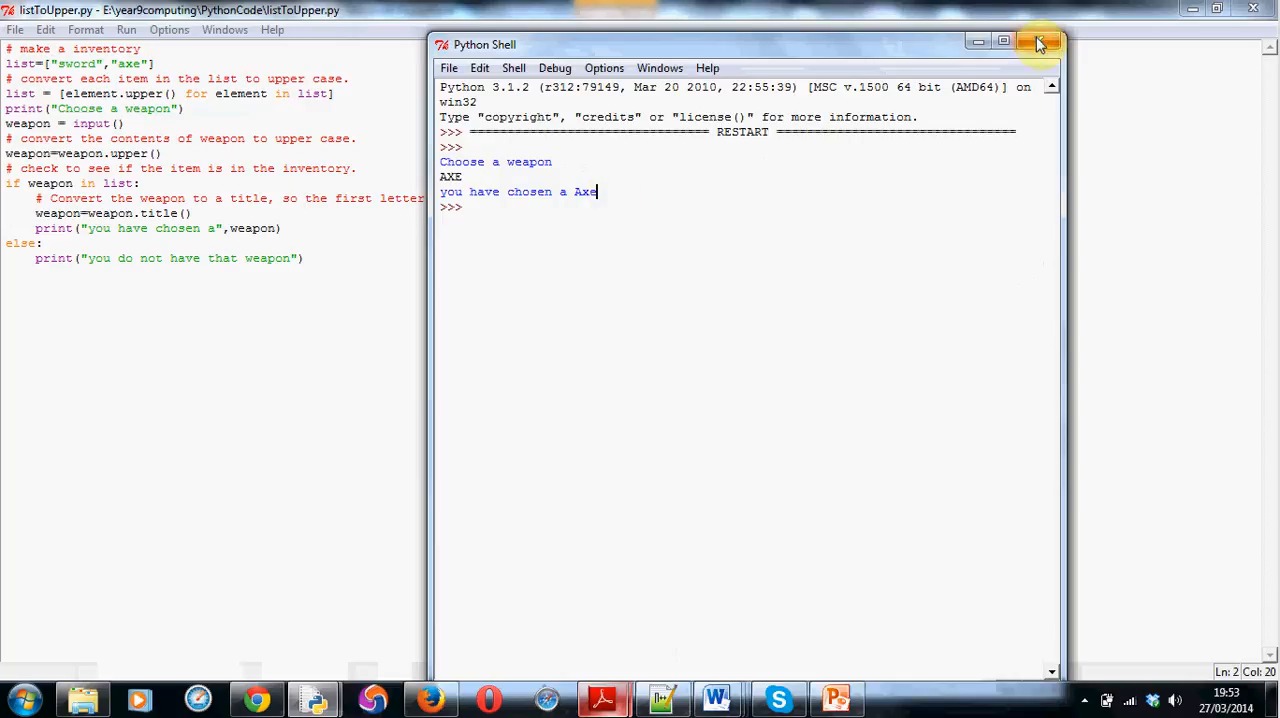
# Close the Python Shell and highlight the inventory line, then the words 'list' and 'element'.
pyautogui.click(1040, 43)
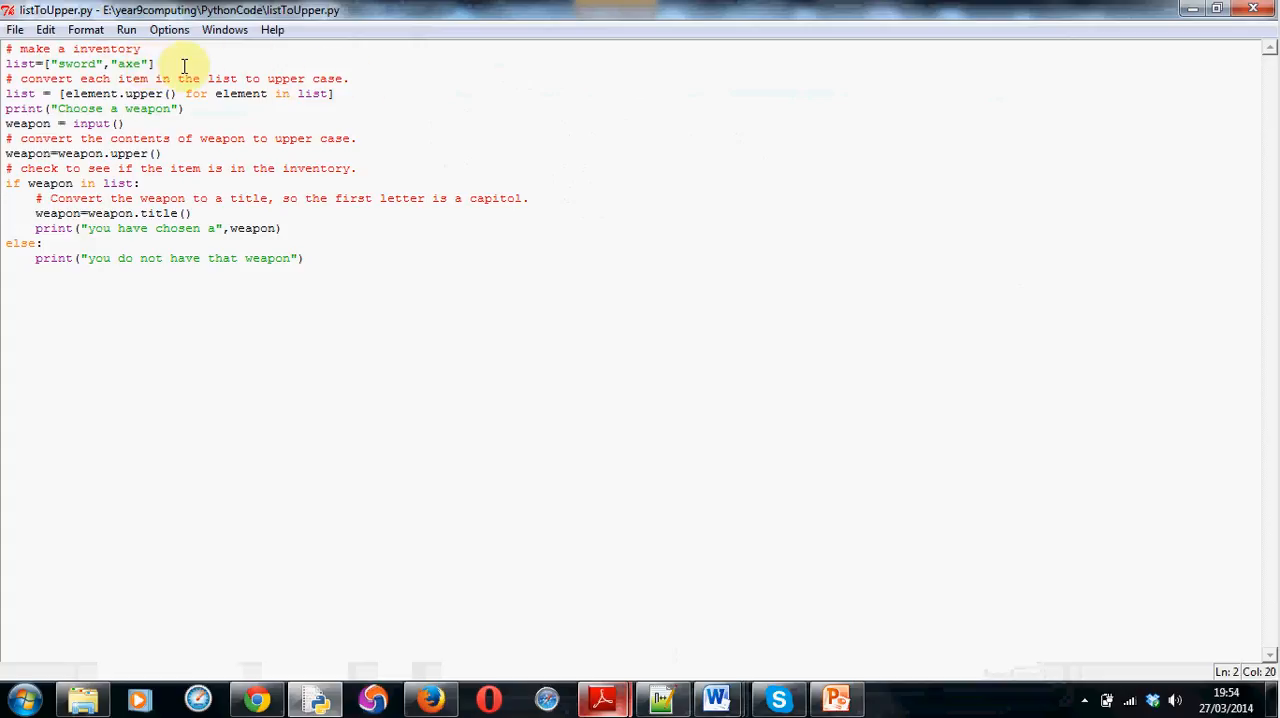
pyautogui.tripleClick(150, 93)
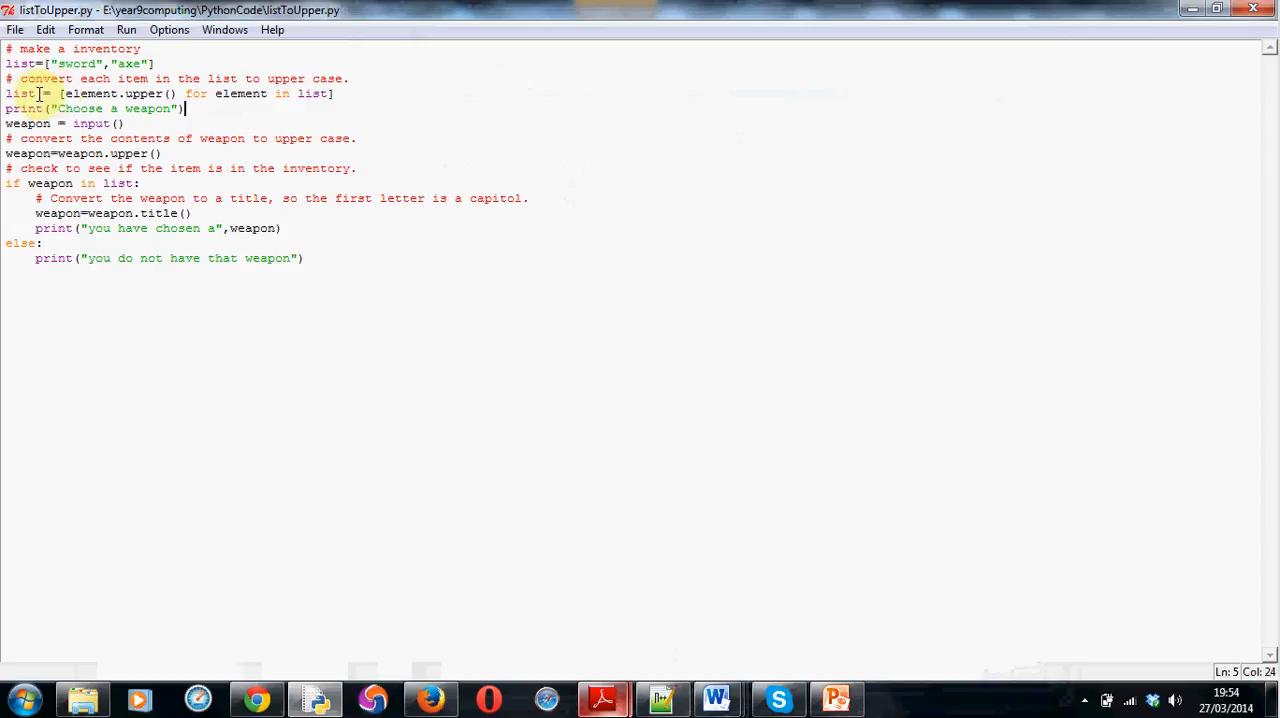
pyautogui.doubleClick(19, 93)
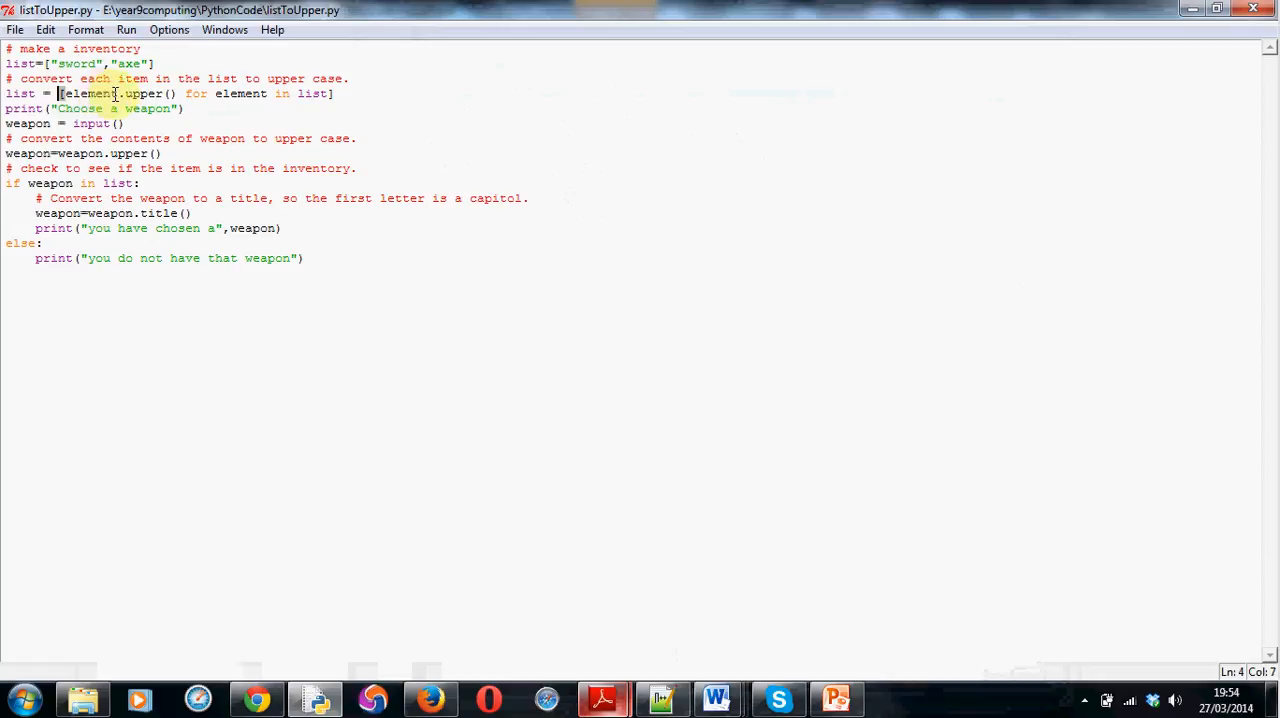
pyautogui.doubleClick(85, 93)
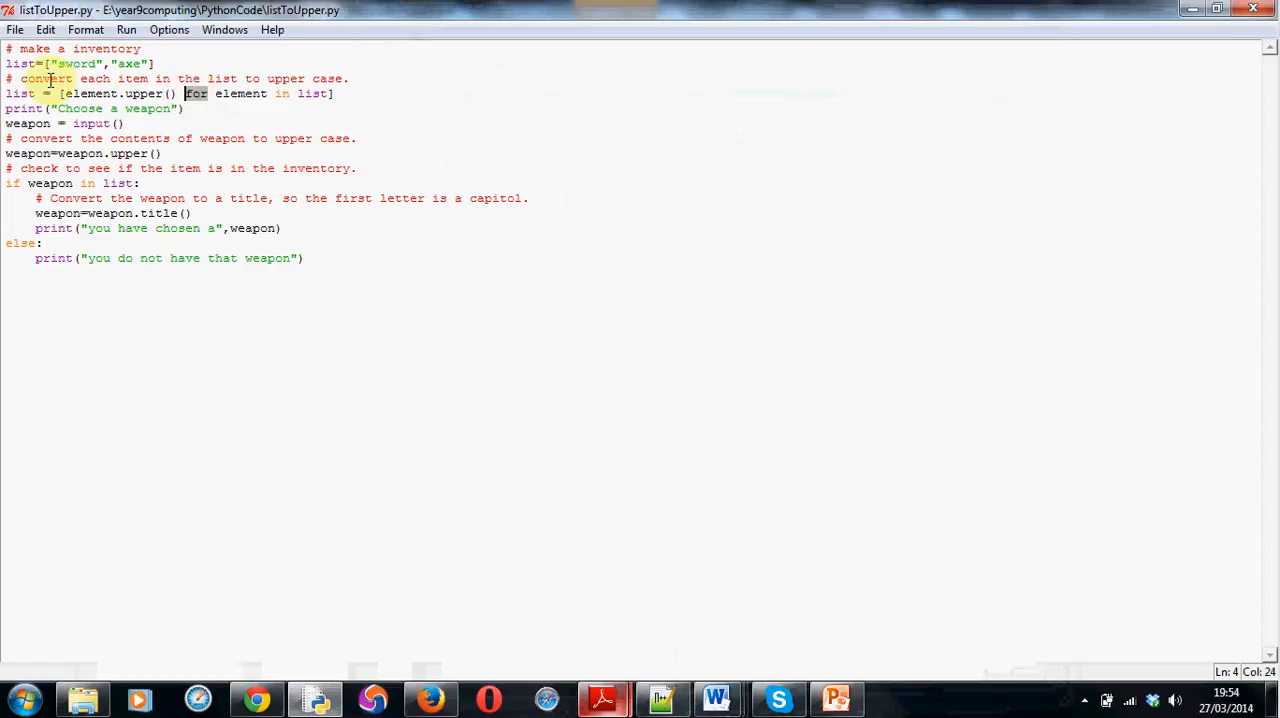
pyautogui.moveTo(260, 78)
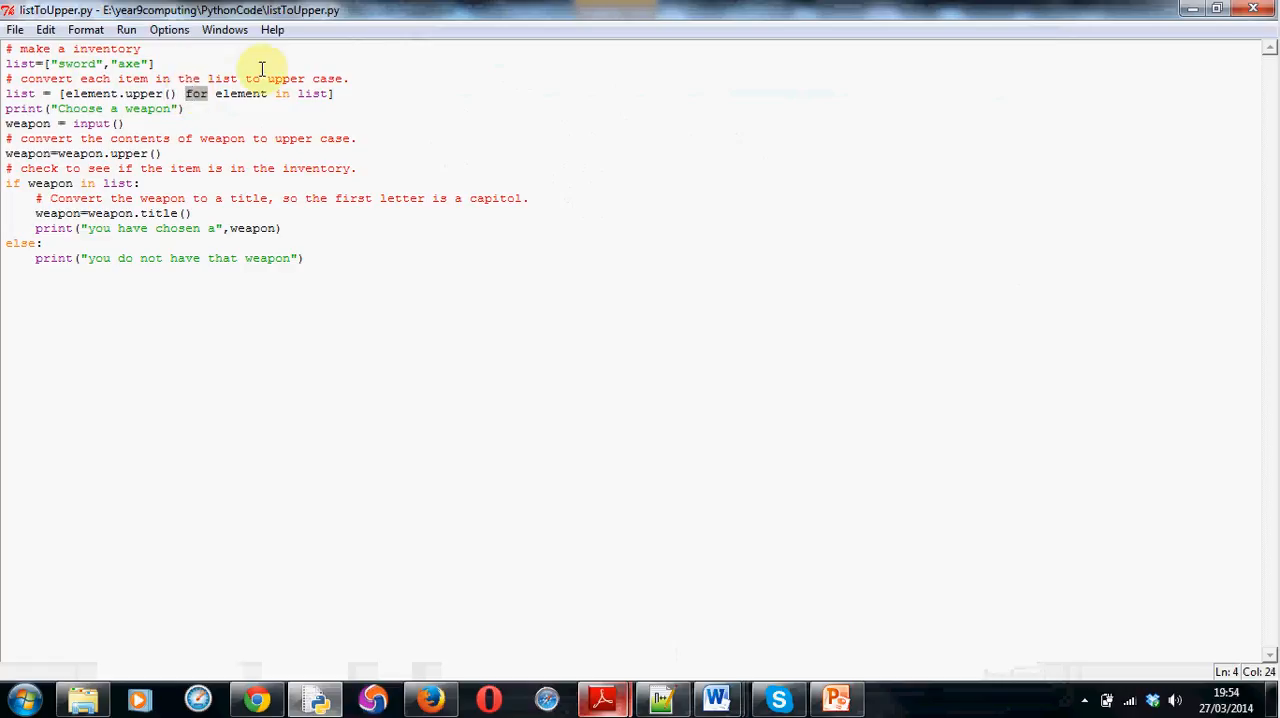
pyautogui.moveTo(258, 70)
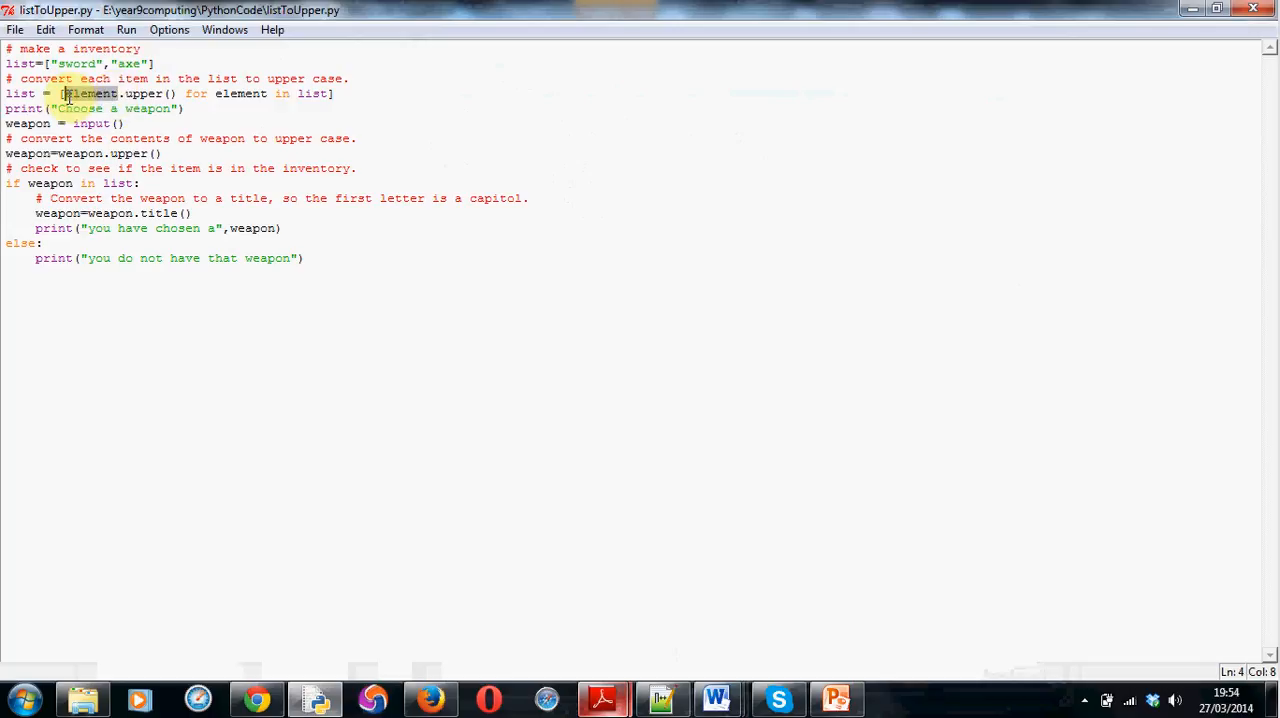
pyautogui.doubleClick(85, 93)
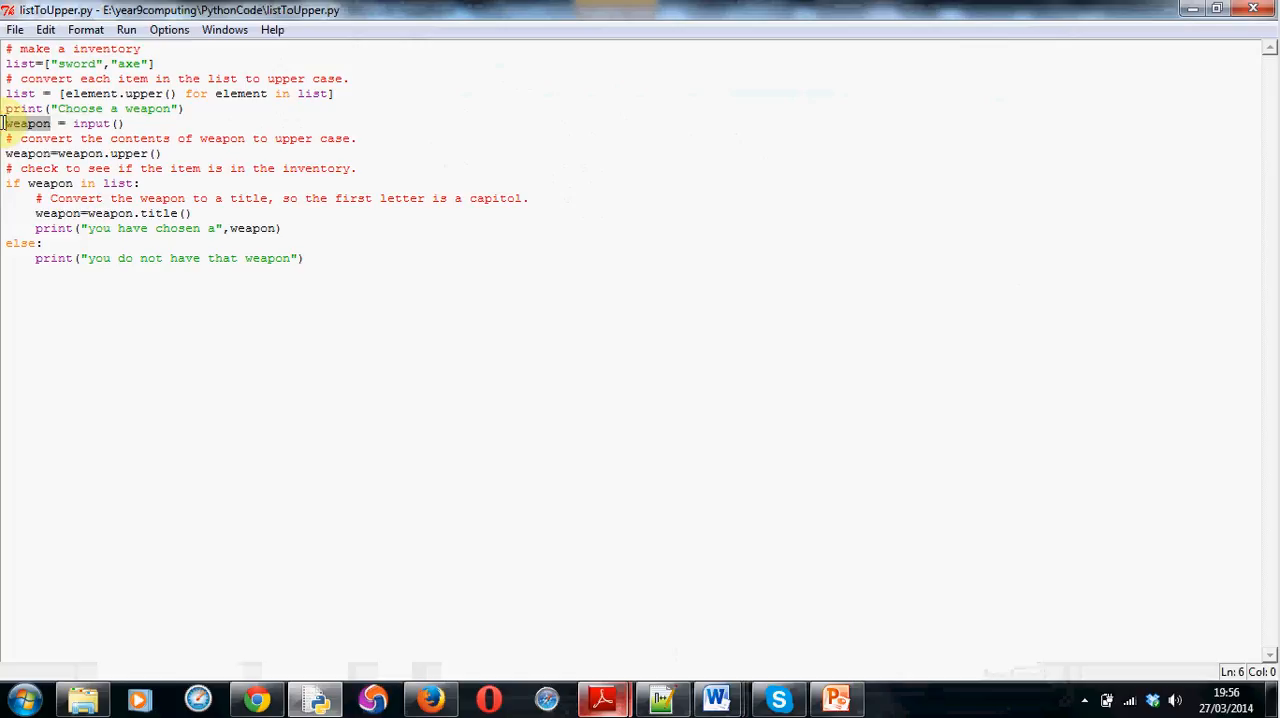
pyautogui.click(159, 153)
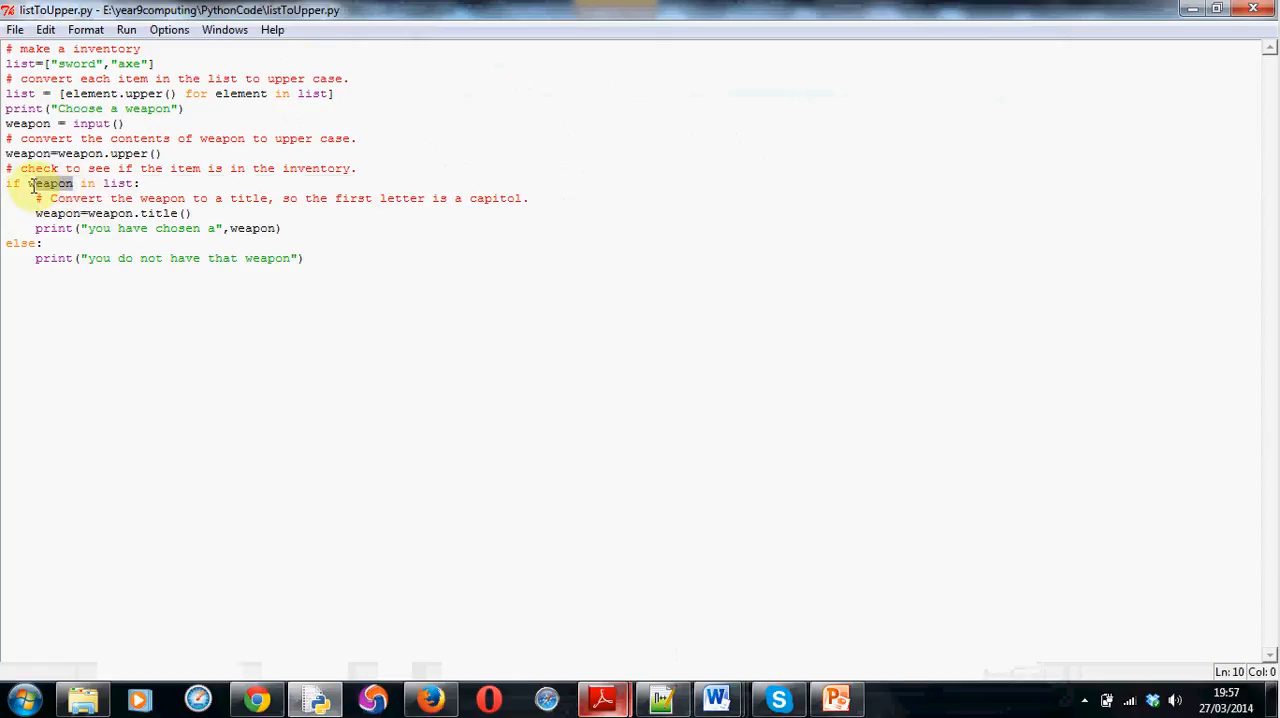
pyautogui.click(143, 183)
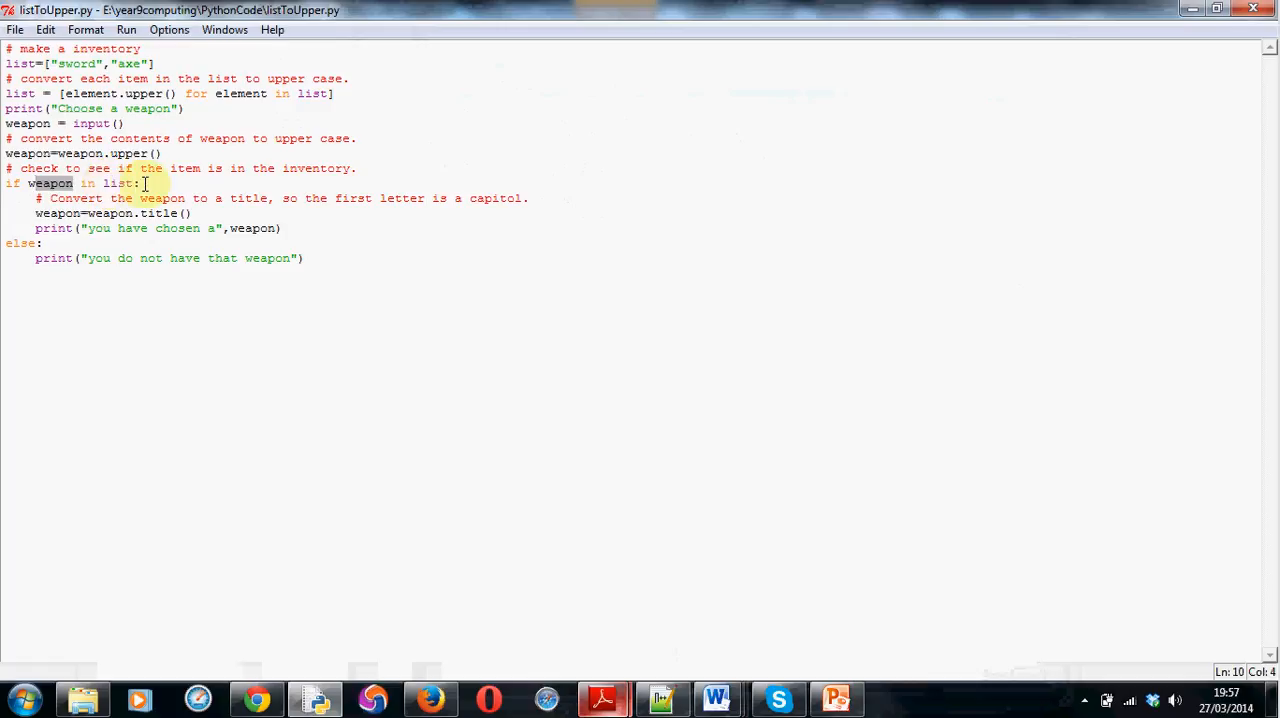
pyautogui.click(141, 183)
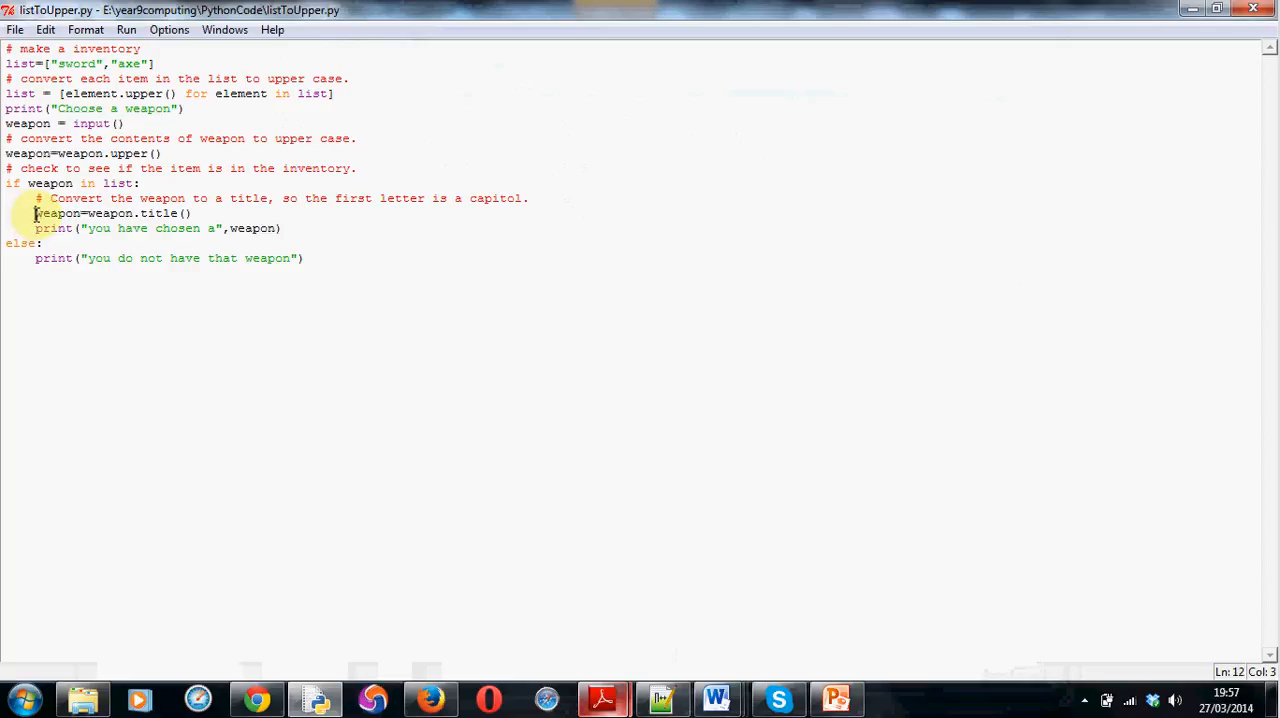
pyautogui.doubleClick(55, 213)
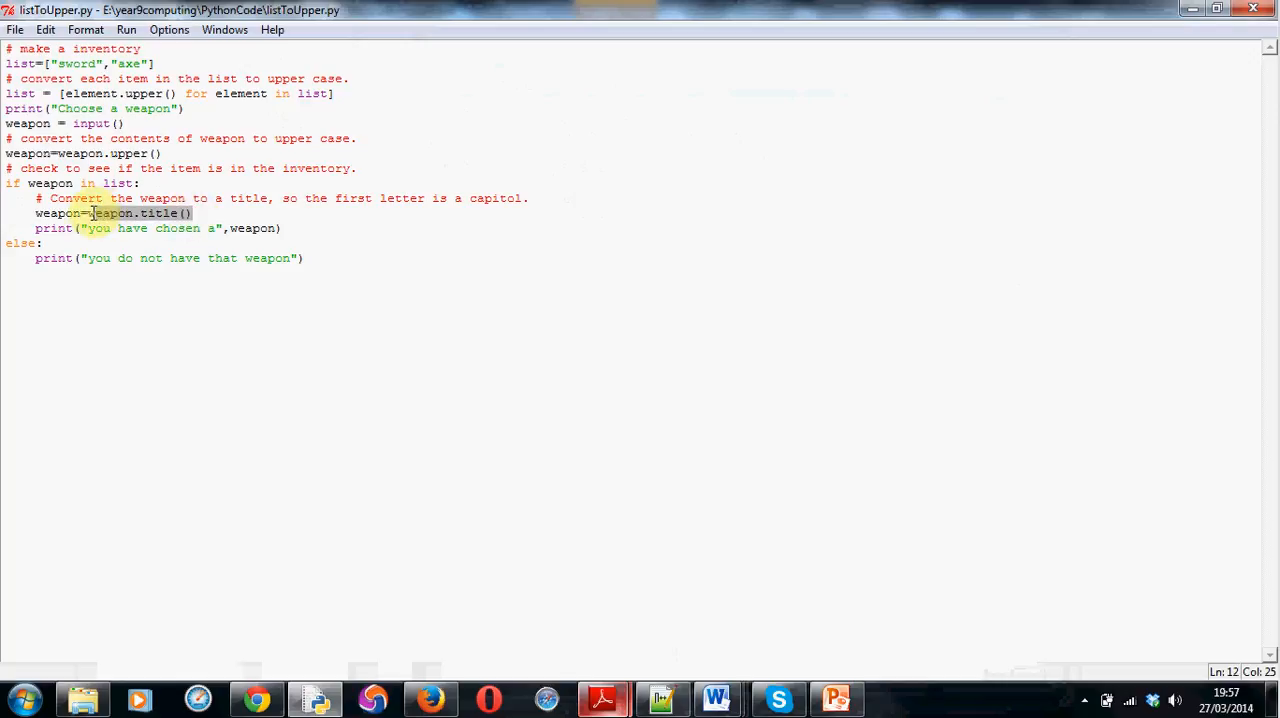
pyautogui.click(88, 213)
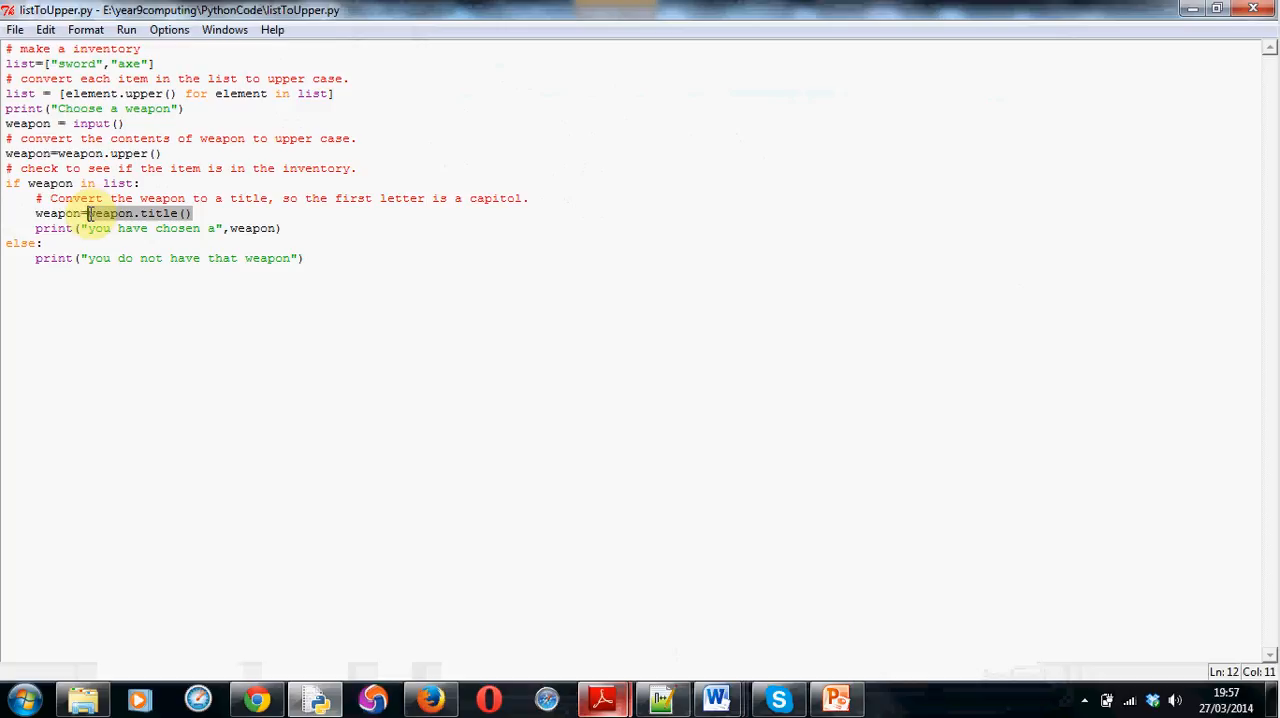
pyautogui.moveTo(240, 207)
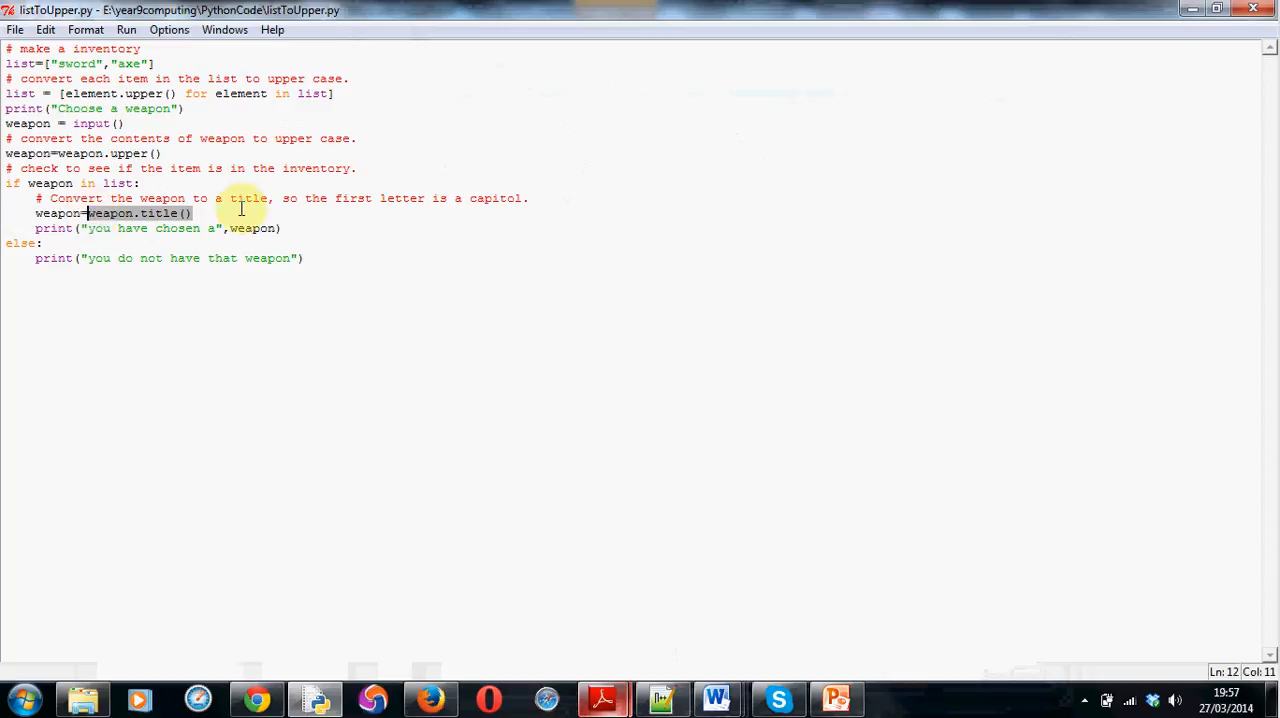
pyautogui.moveTo(225, 210)
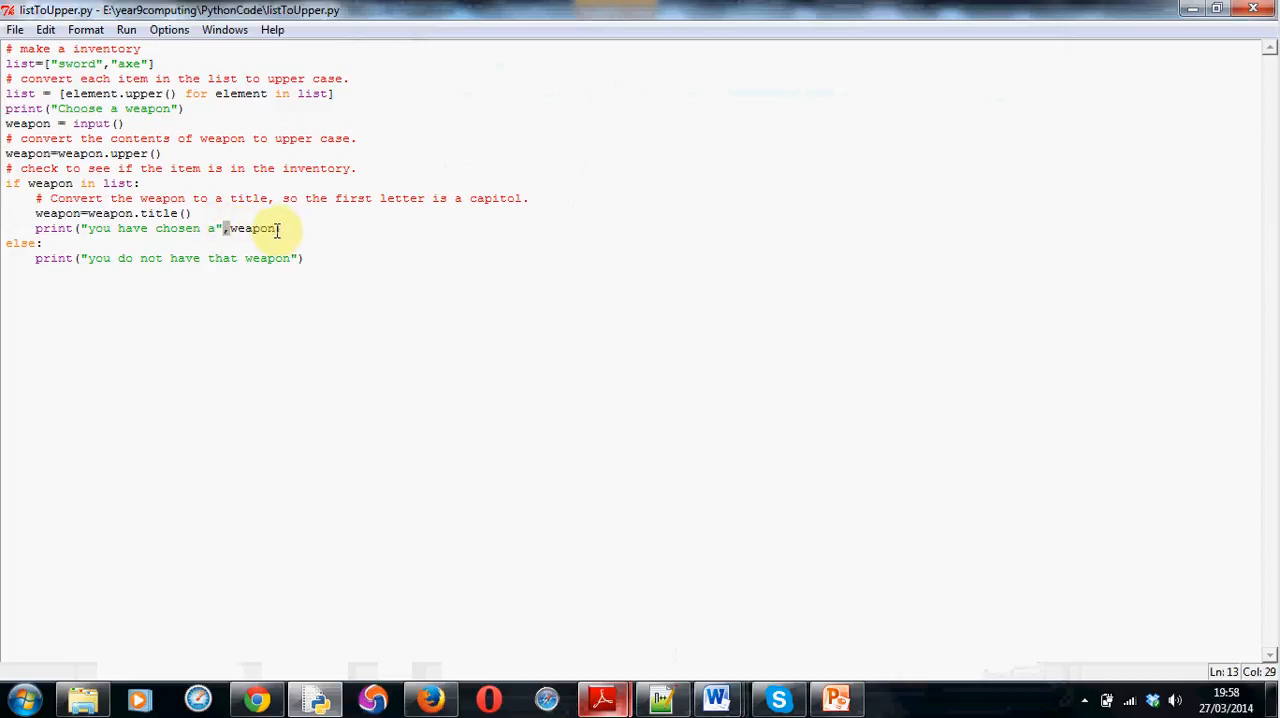
# Select the printed weapon variable and place the cursor at the end of the final print line.
pyautogui.doubleClick(251, 228)
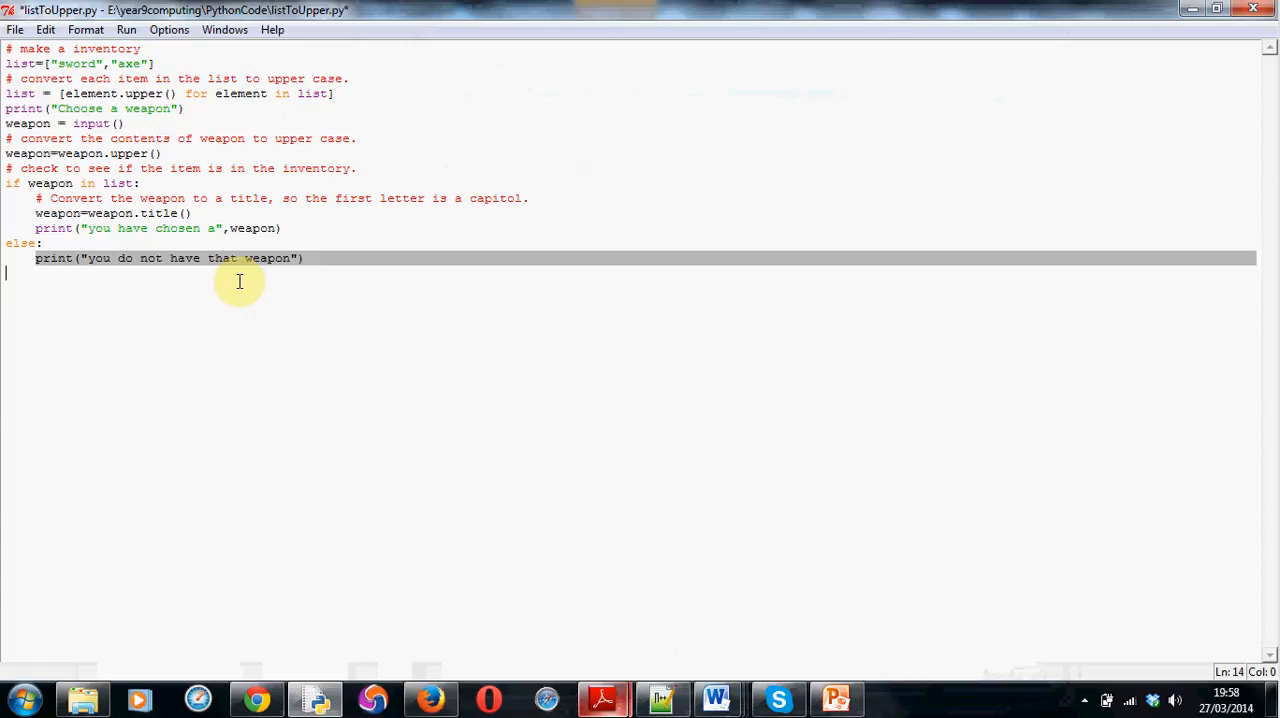
pyautogui.click(303, 258)
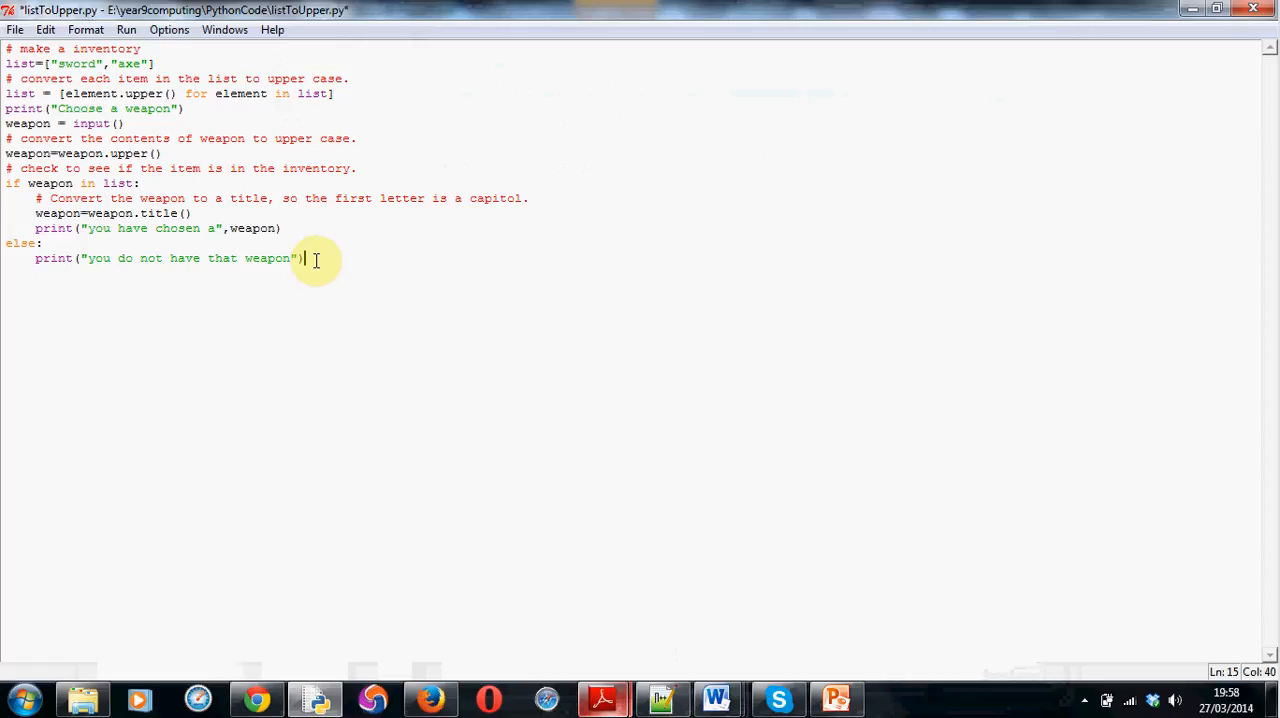
pyautogui.moveTo(250, 108)
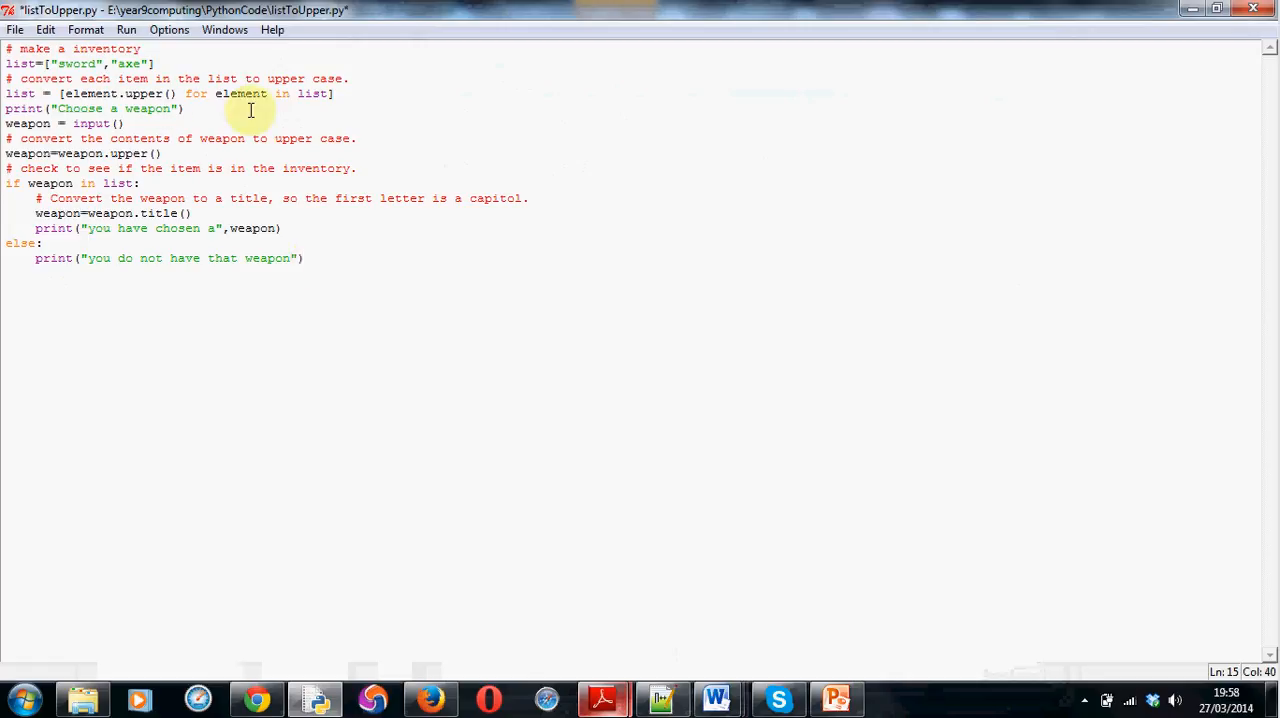